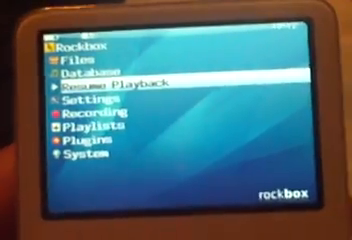
Step: Enter General Settings from the Rockbox main menu
key("Down")
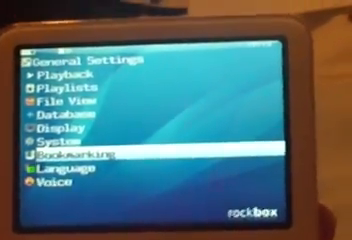
Step: Browse the interface language list, Afrikaans through Esperanto, then return to the main menu
key("down")
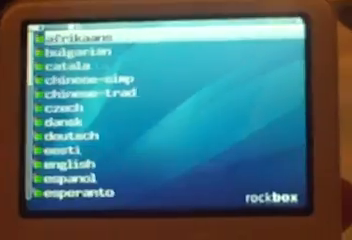
scroll("down", 3)
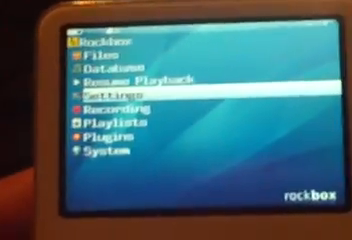
Step: Move down the main menu to Plugins and launch Doom from the Games list
key("Down")
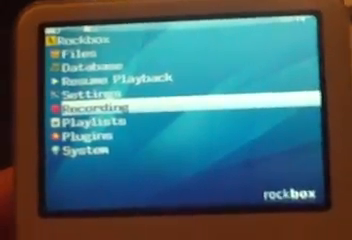
key("down")
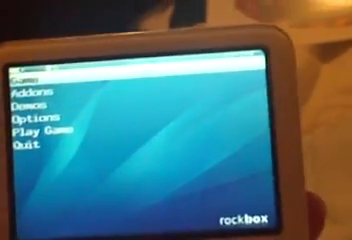
key("down")
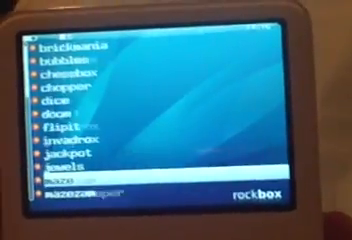
Step: Scroll the Games list to its final entries, the Pokemon Blue and Pokemon Crystal ROMs
scroll("down", 3)
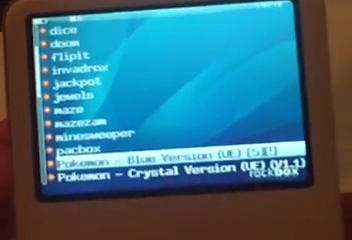
scroll("down", 3)
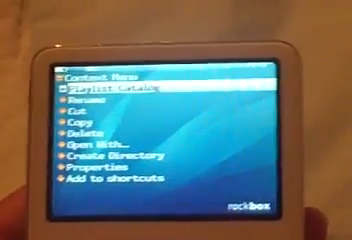
Step: Bring up a file's context menu with Rename, Cut, Copy, Delete, Open With and Properties
left_click(96, 146)
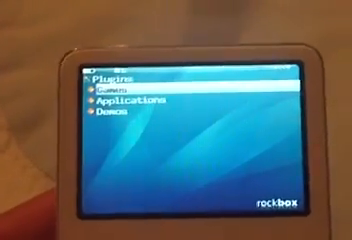
Step: Browse the Applications plugin list from battery_bench and calculator down to text_editor
key("Down")
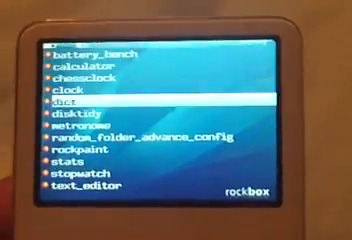
key("down")
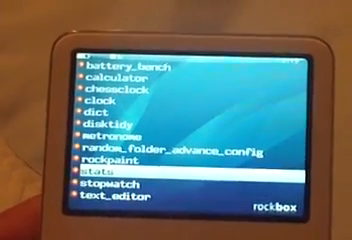